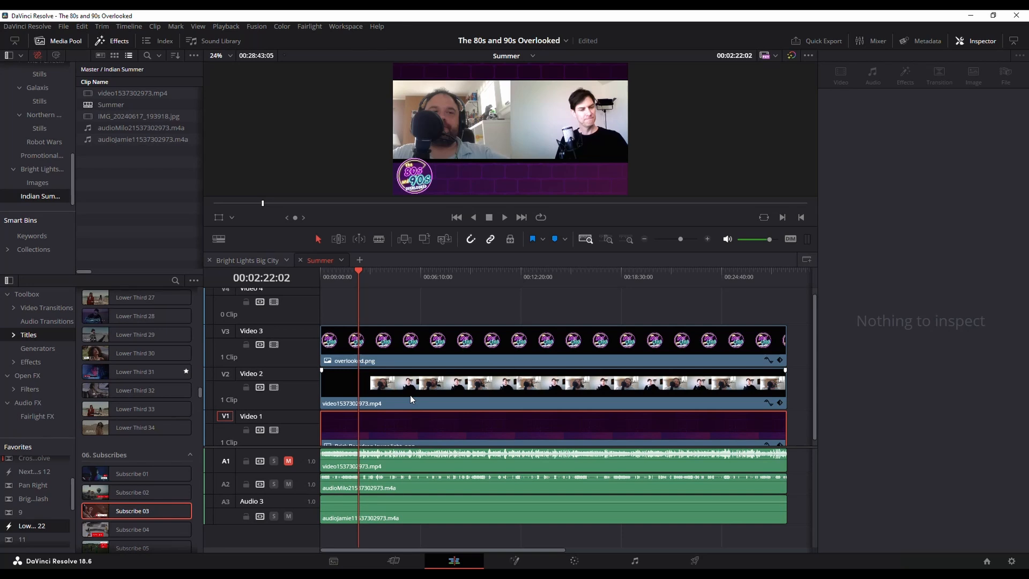
pyautogui.moveTo(302, 120)
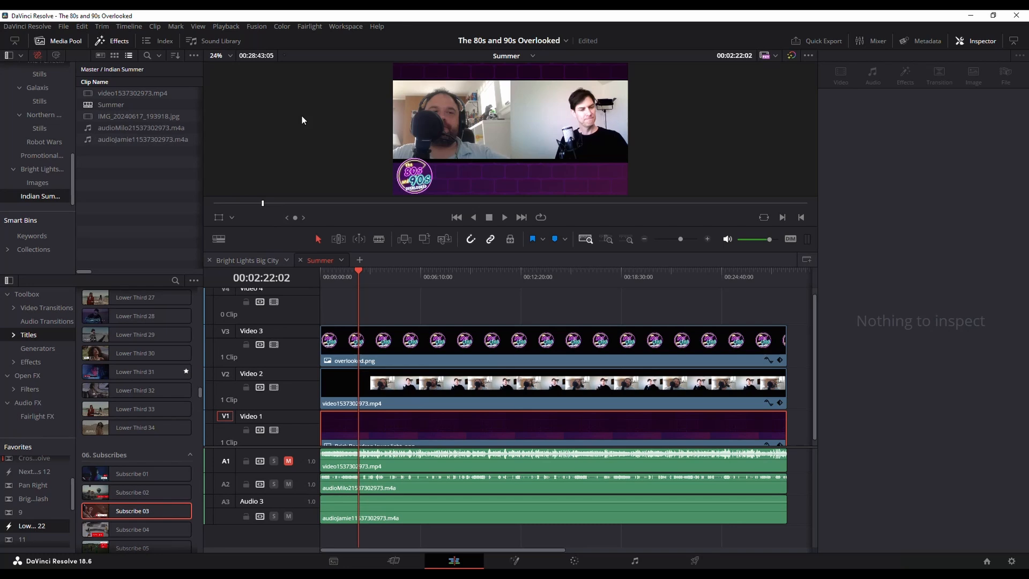
# Convert the Video 1 brick backdrop clip into a compound clip, keeping the name Compound Clip 1
pyautogui.click(417, 355)
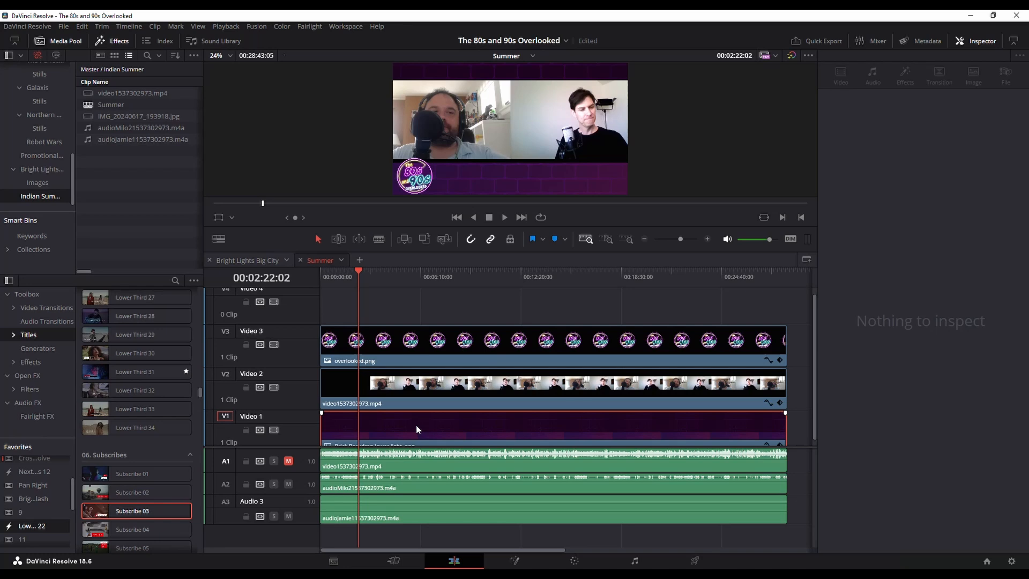
pyautogui.moveTo(413, 434)
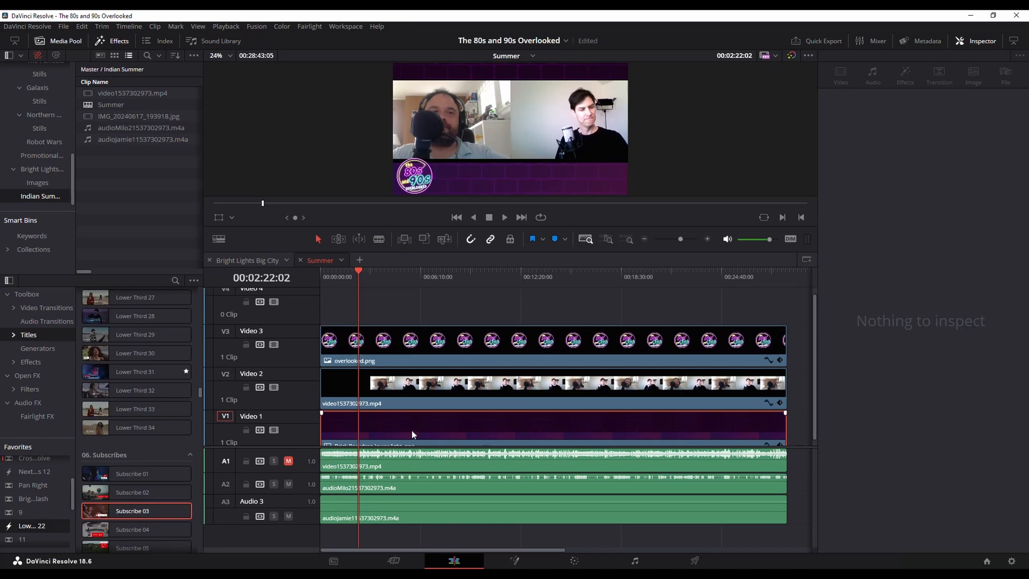
pyautogui.moveTo(469, 429)
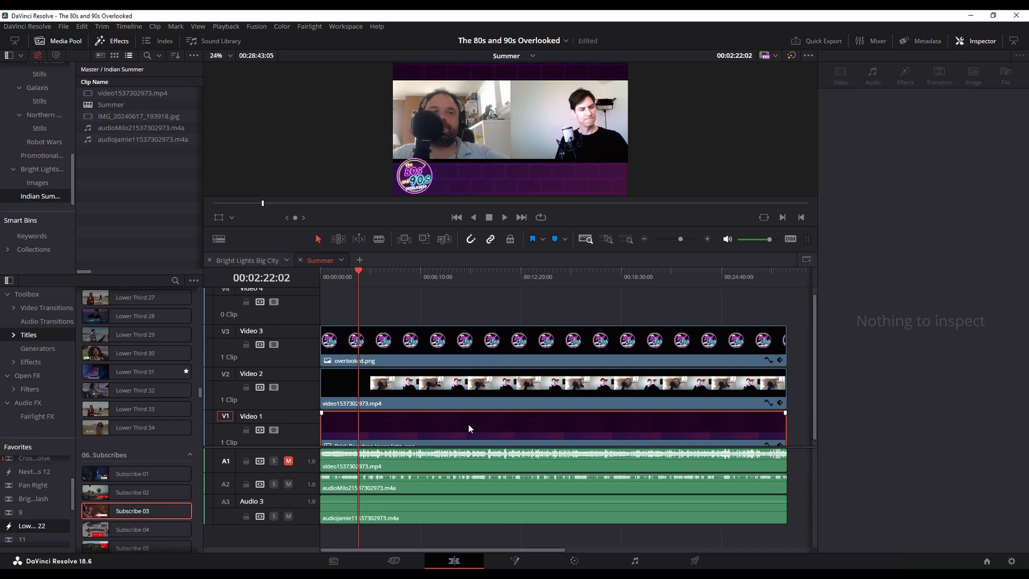
pyautogui.rightClick(469, 428)
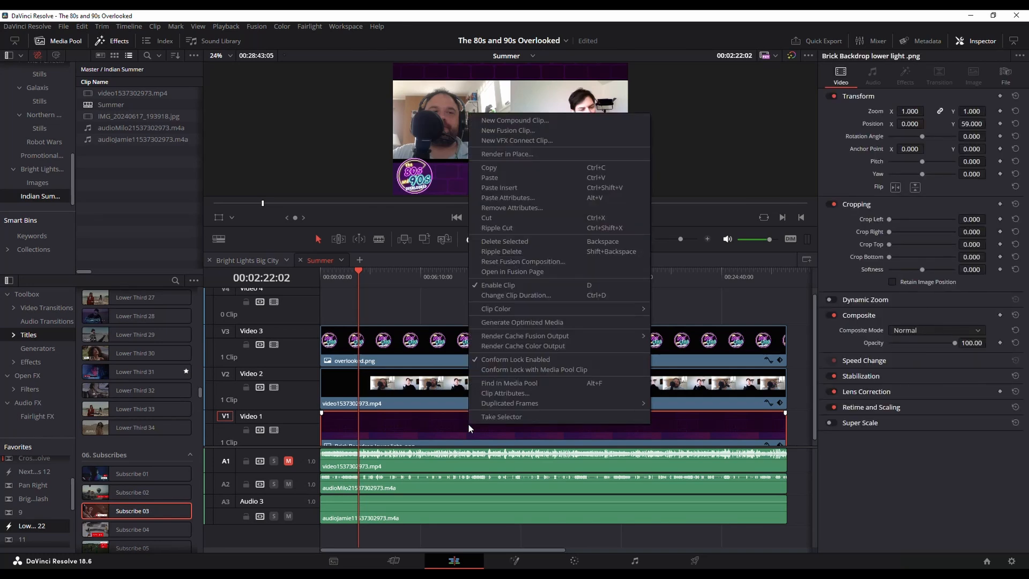
pyautogui.click(514, 120)
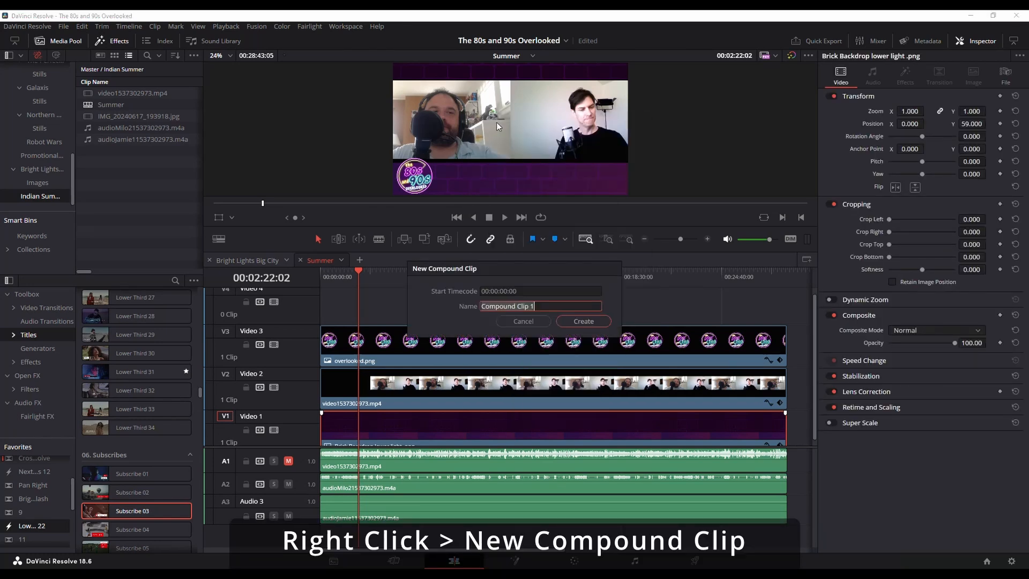
pyautogui.moveTo(552, 304)
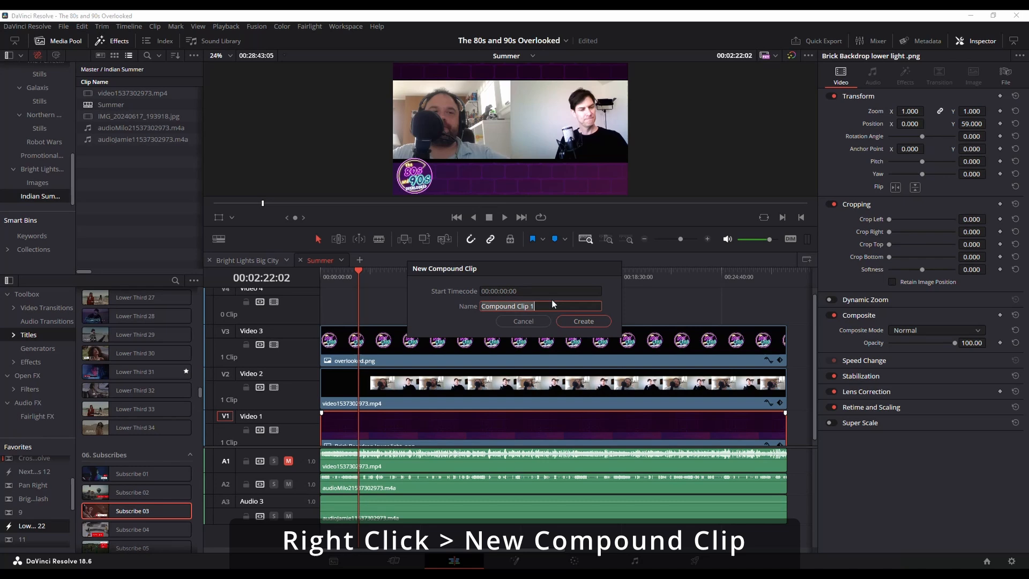
pyautogui.moveTo(581, 321)
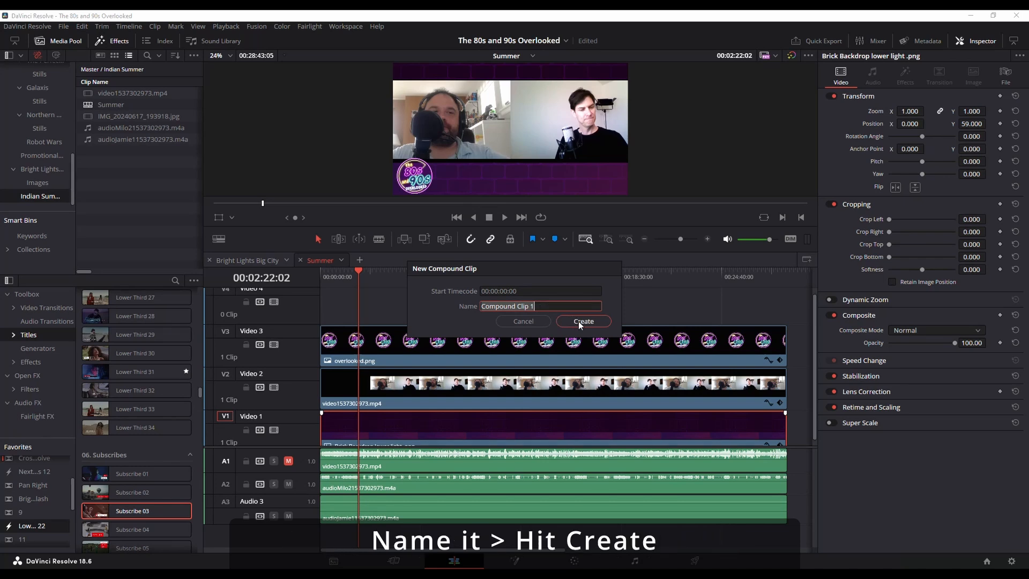
pyautogui.click(583, 321)
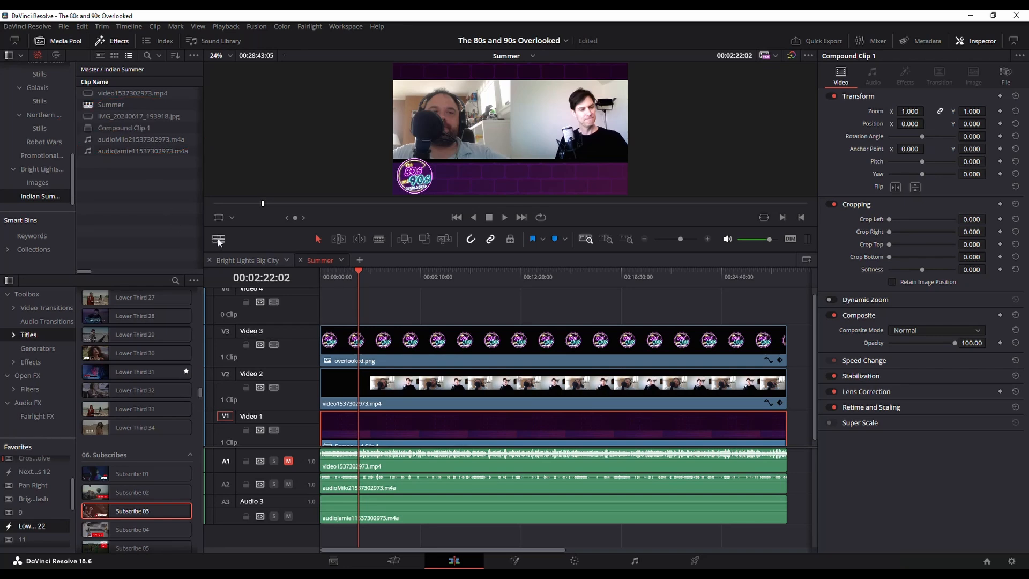
pyautogui.click(218, 239)
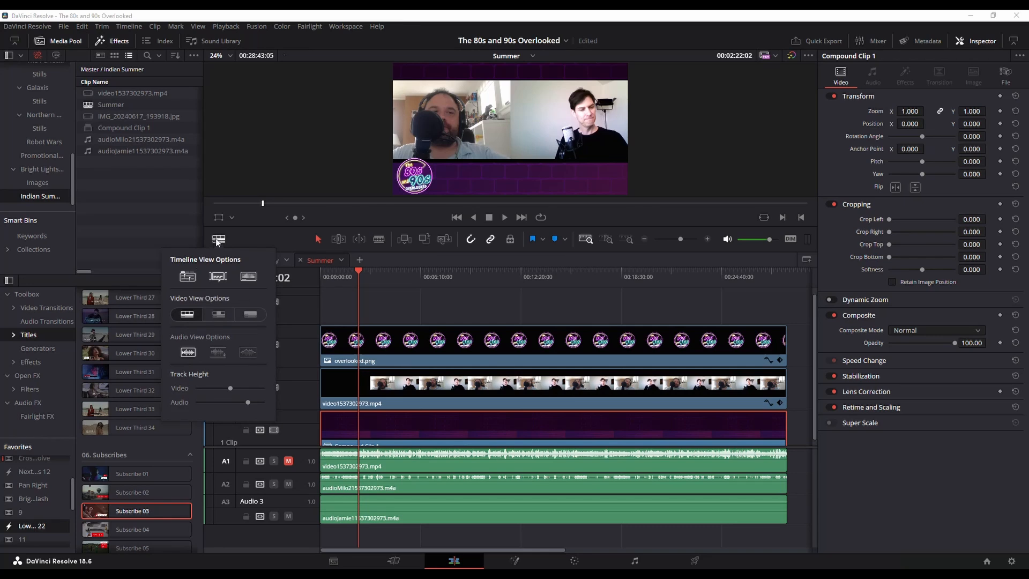
pyautogui.click(219, 240)
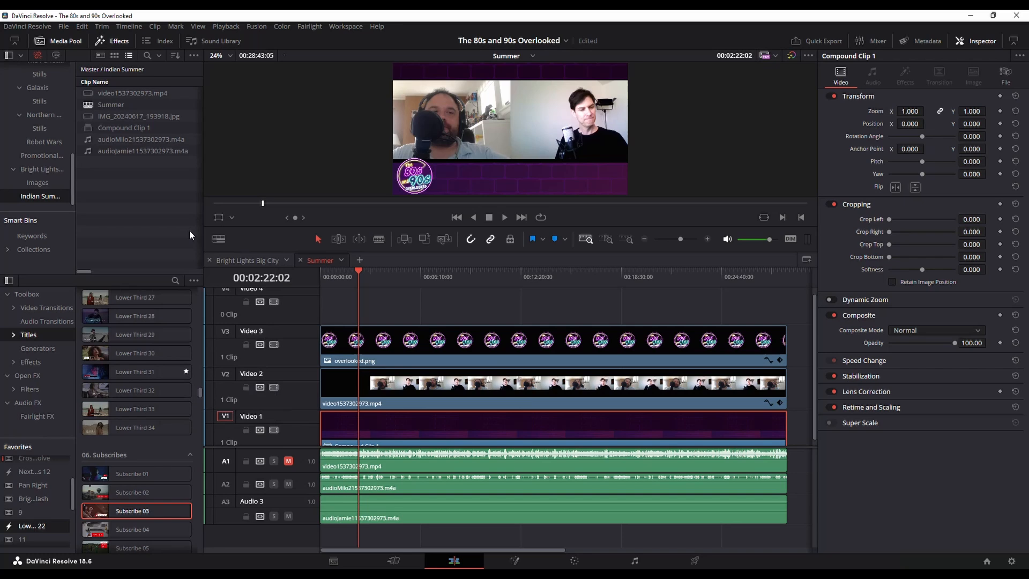
pyautogui.click(124, 128)
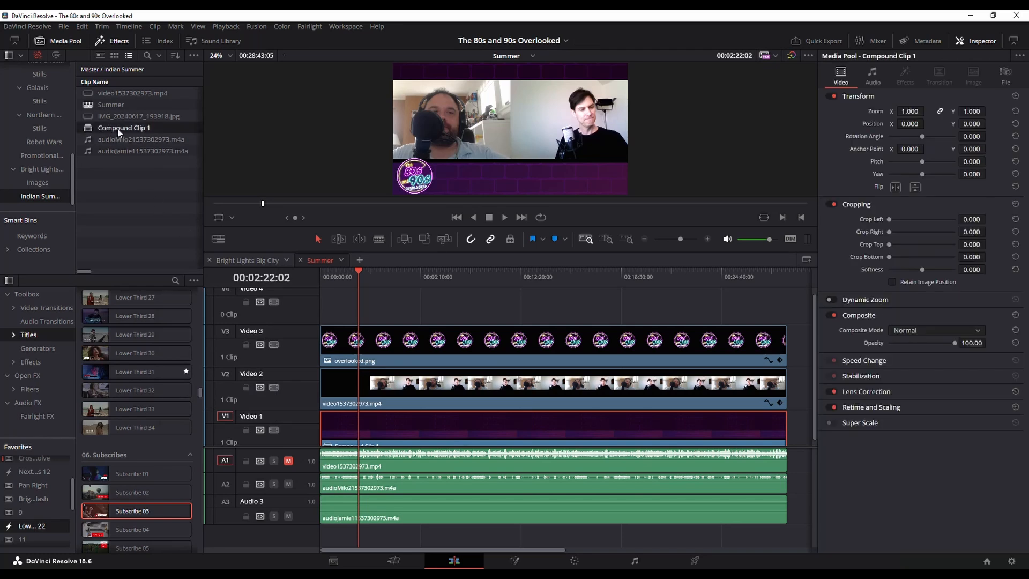
# Open Compound Clip 1 from the Media Pool in its own timeline
pyautogui.rightClick(123, 127)
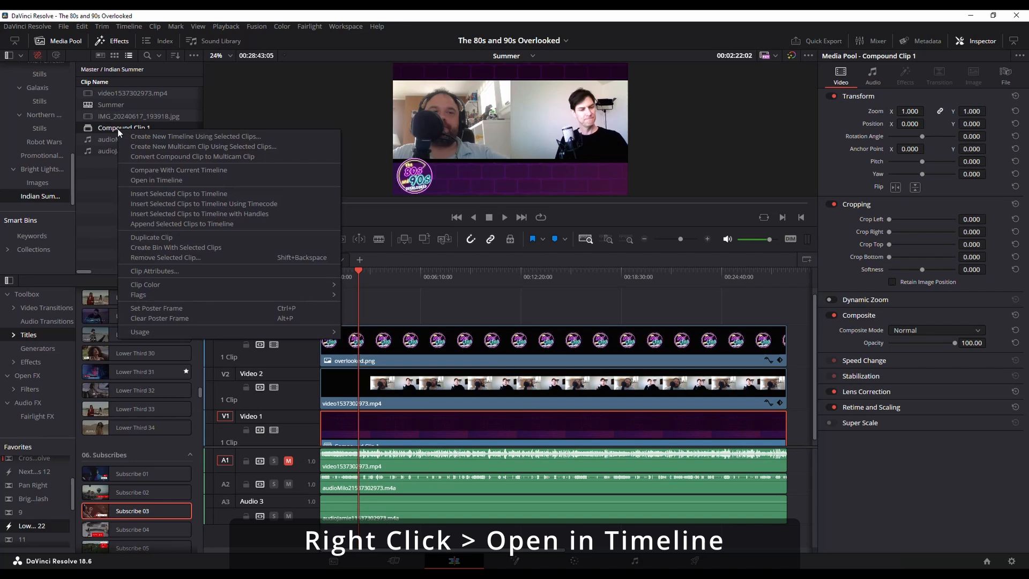
pyautogui.moveTo(156, 180)
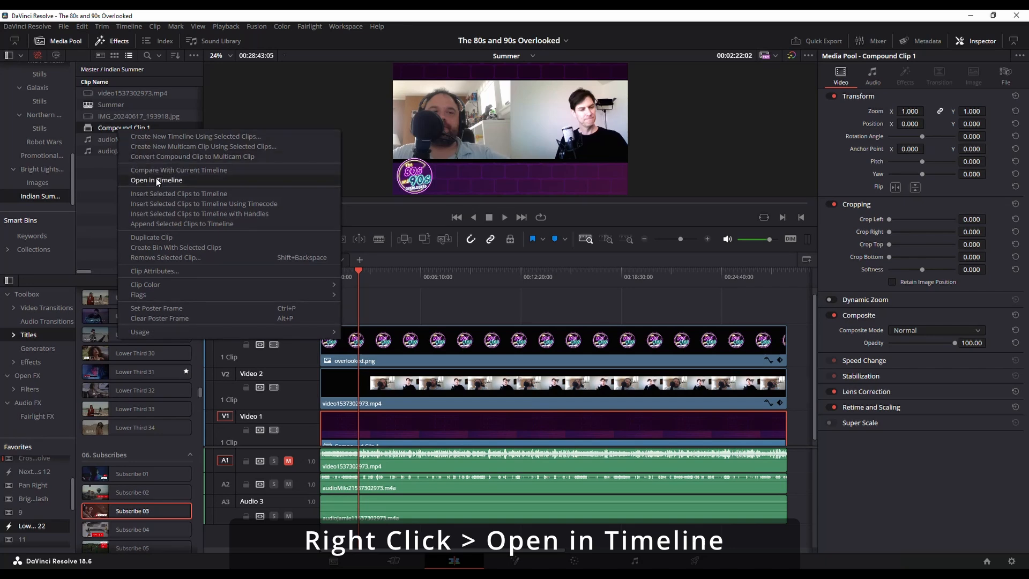
pyautogui.click(156, 180)
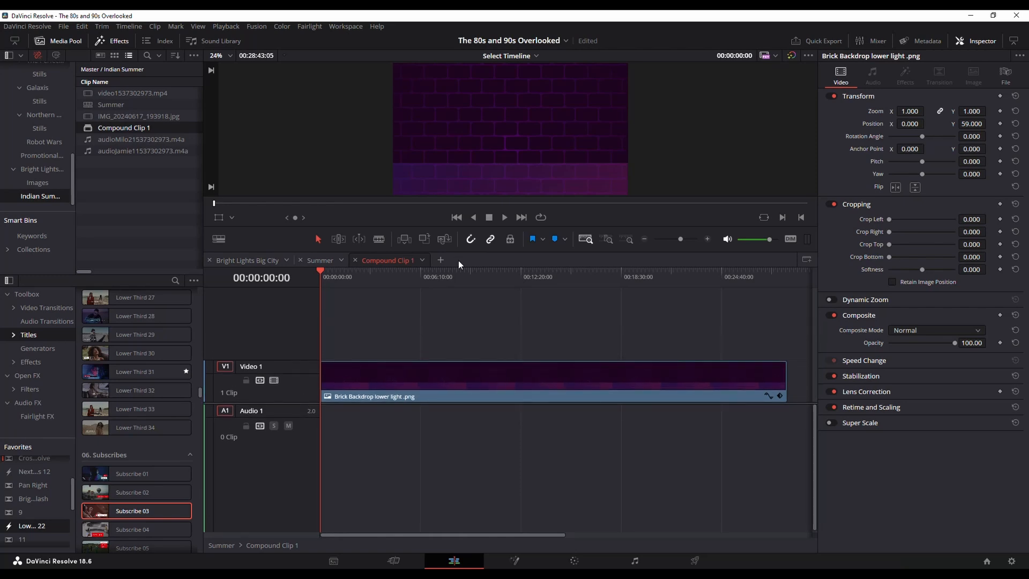
# Drag the Subscribe 03 title onto Video 2 above the brick backdrop in Compound Clip 1
pyautogui.moveTo(130, 510); pyautogui.dragTo(226, 411)
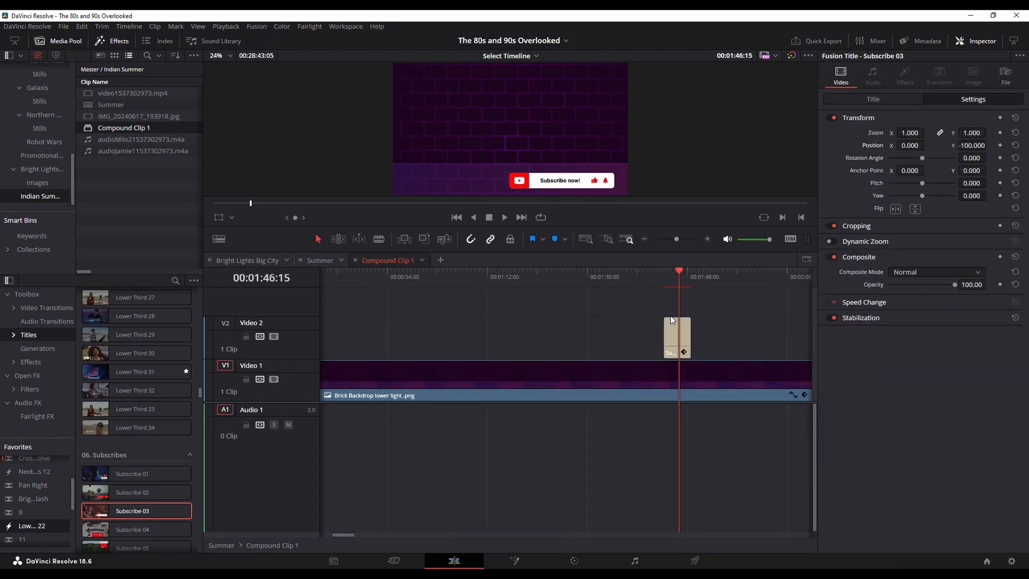
pyautogui.moveTo(705, 342)
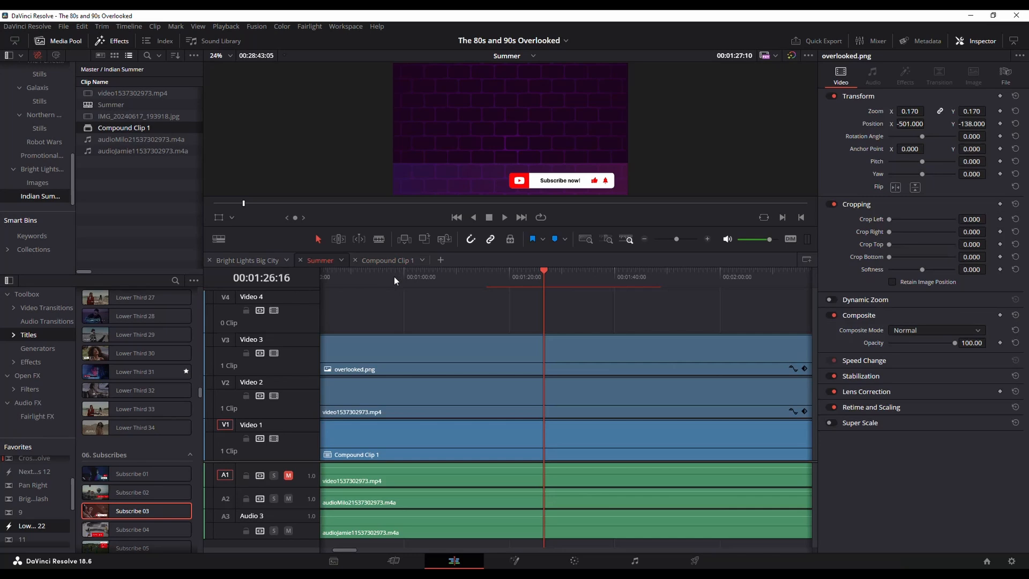
# Place a second Subscribe 03 title on Video 4 of Summer, then switch to Bright Lights Big City
pyautogui.click(478, 276)
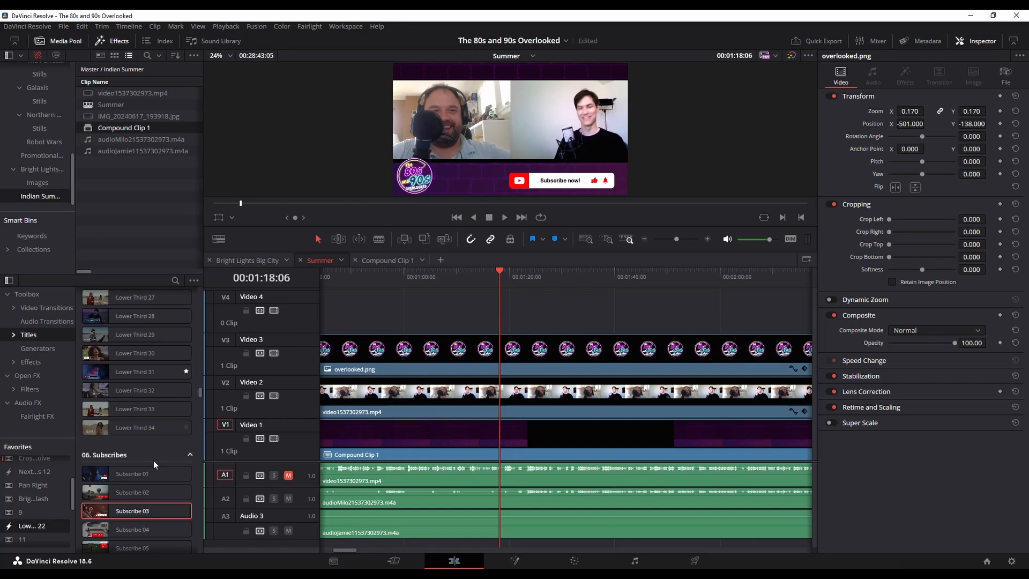
pyautogui.moveTo(136, 510); pyautogui.dragTo(417, 301)
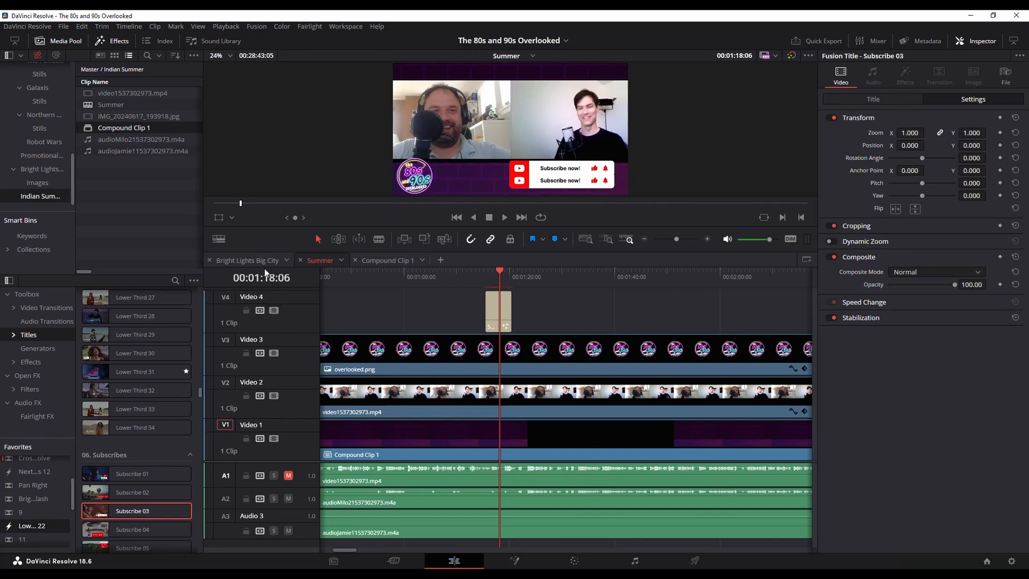
pyautogui.click(247, 259)
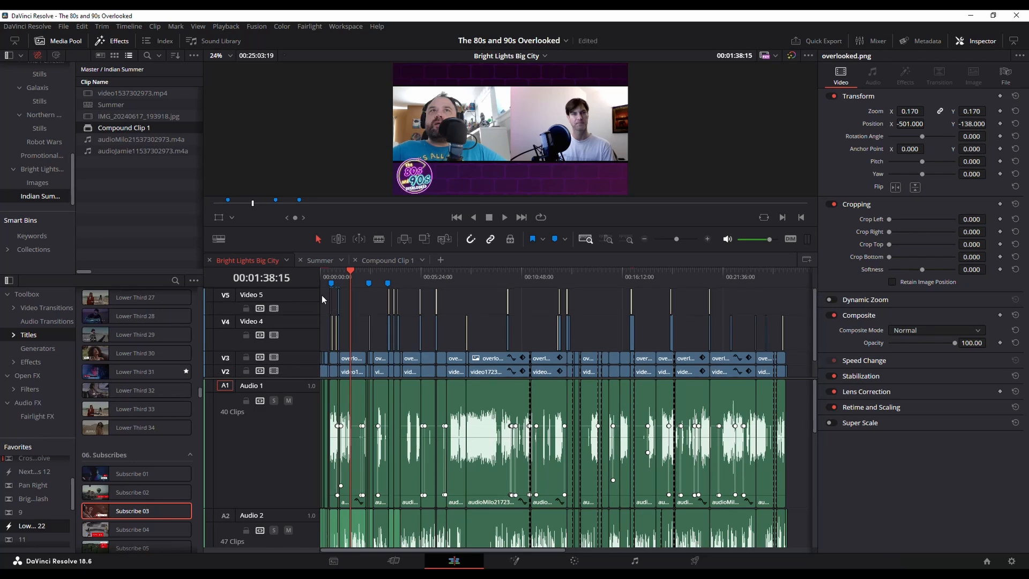
# Switch to the Roger Corman Biography timeline in the Biographies project
pyautogui.click(387, 259)
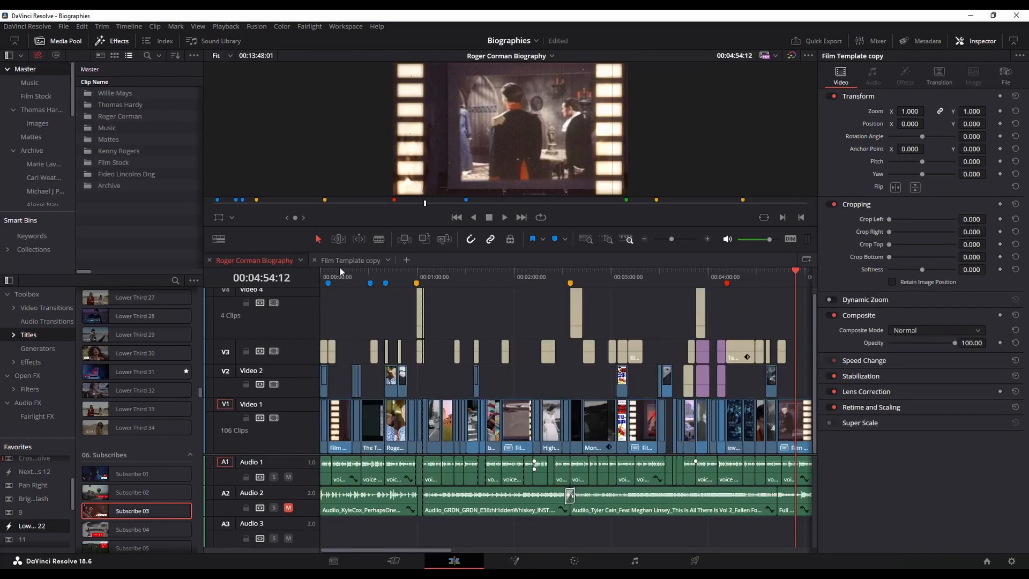
pyautogui.click(349, 260)
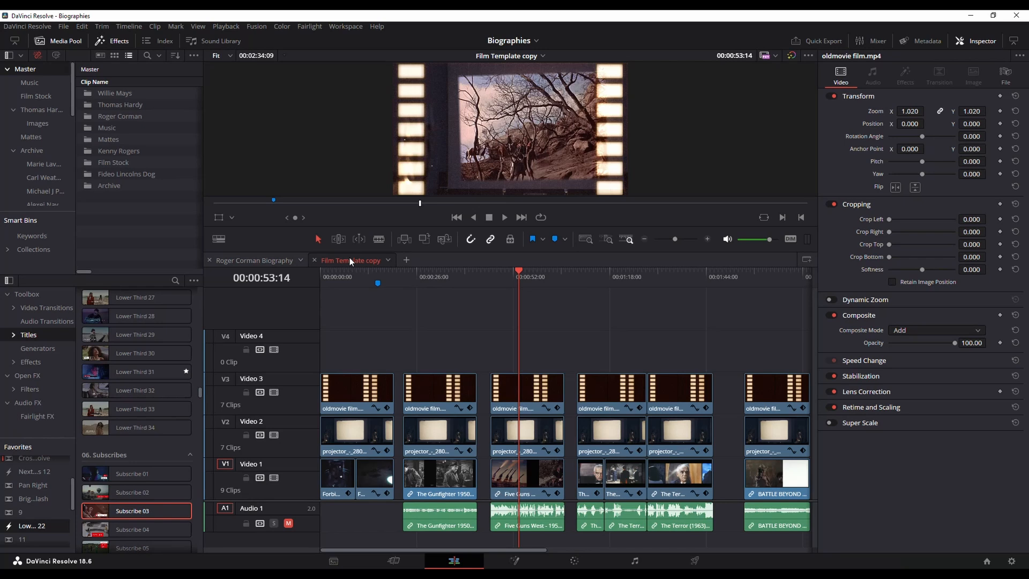
pyautogui.click(533, 392)
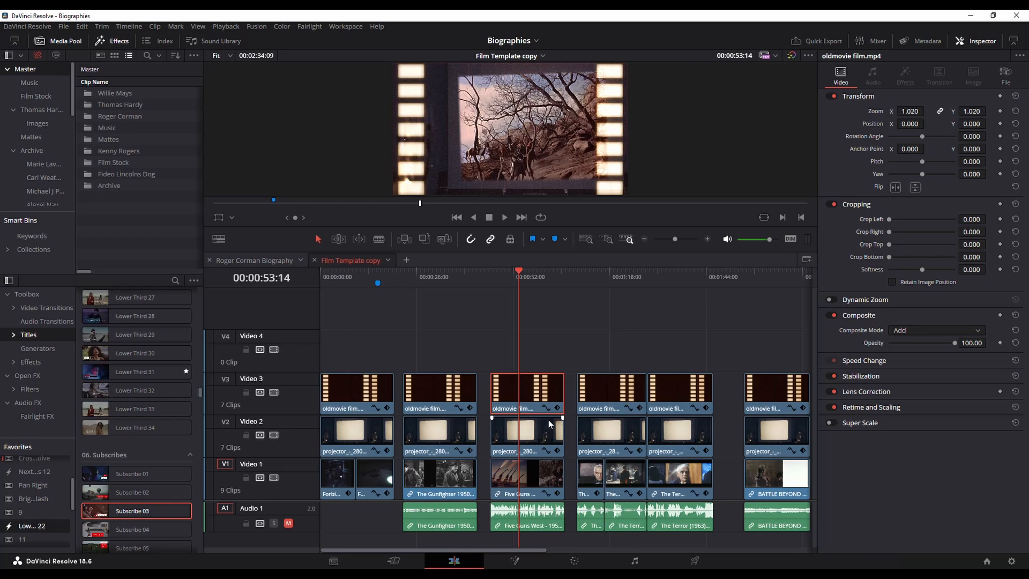
pyautogui.click(526, 392)
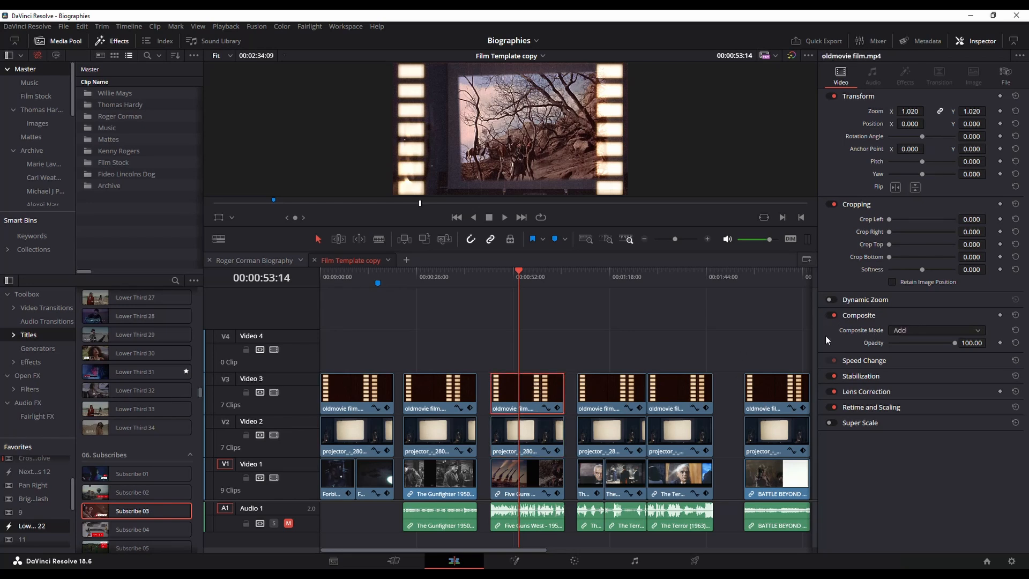
pyautogui.click(935, 330)
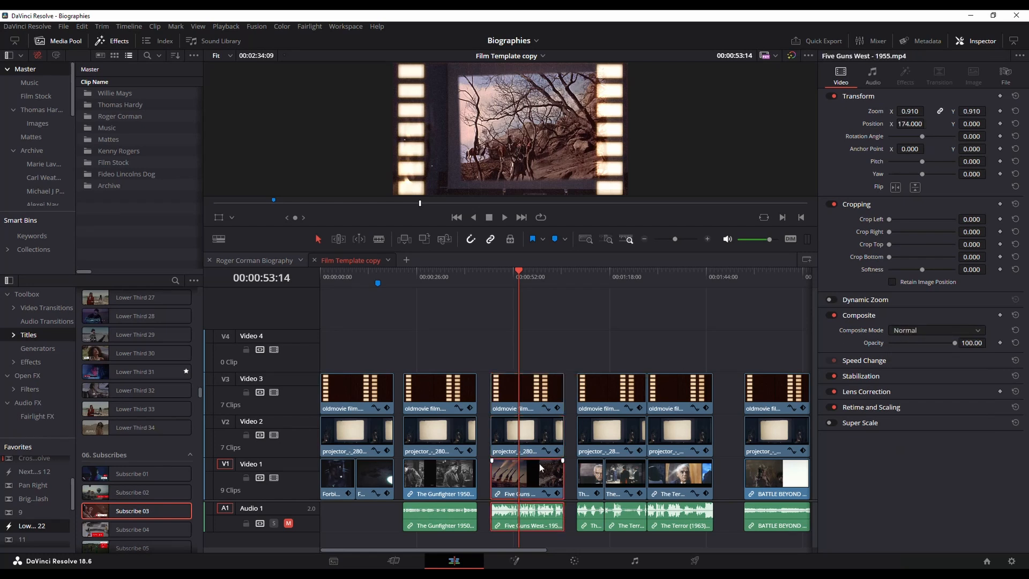
pyautogui.click(526, 392)
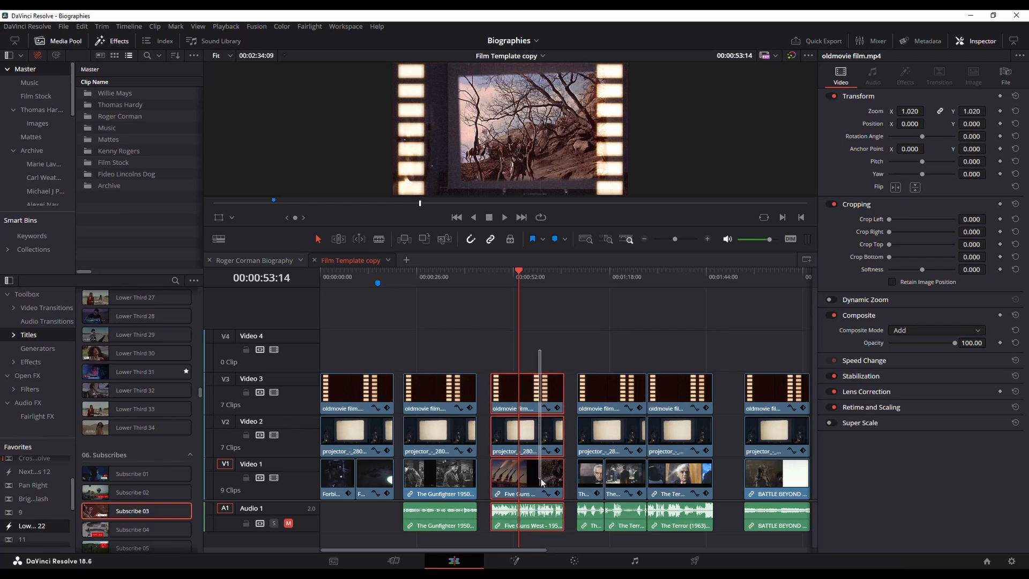
pyautogui.click(255, 259)
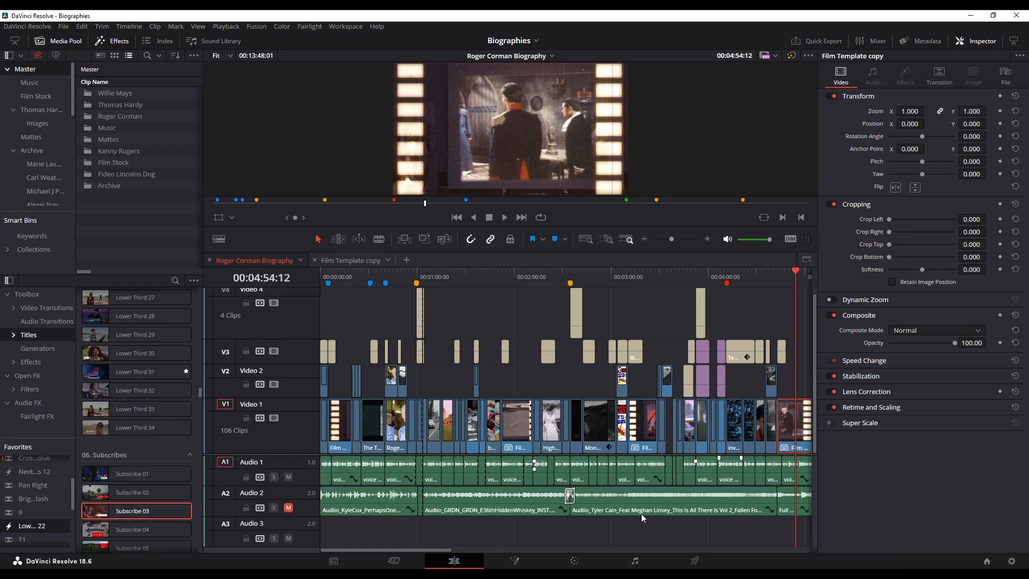
pyautogui.hscroll(3)
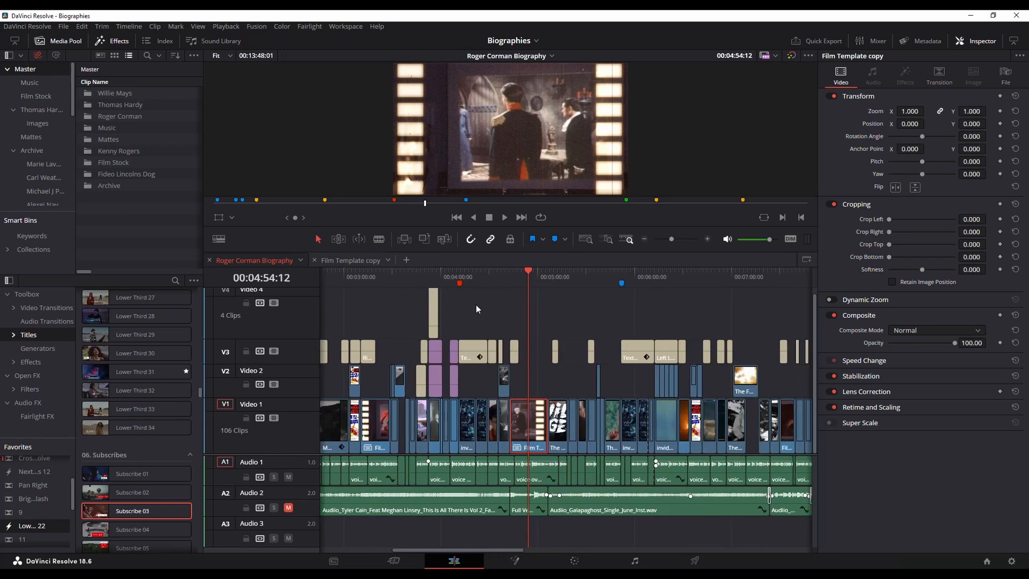
pyautogui.moveTo(537, 420)
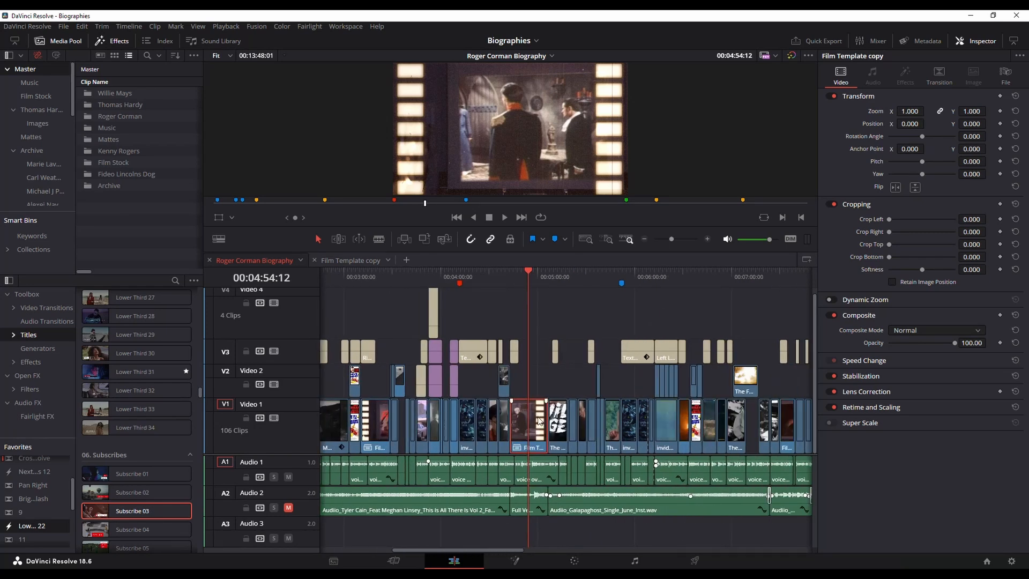
pyautogui.moveTo(795, 368)
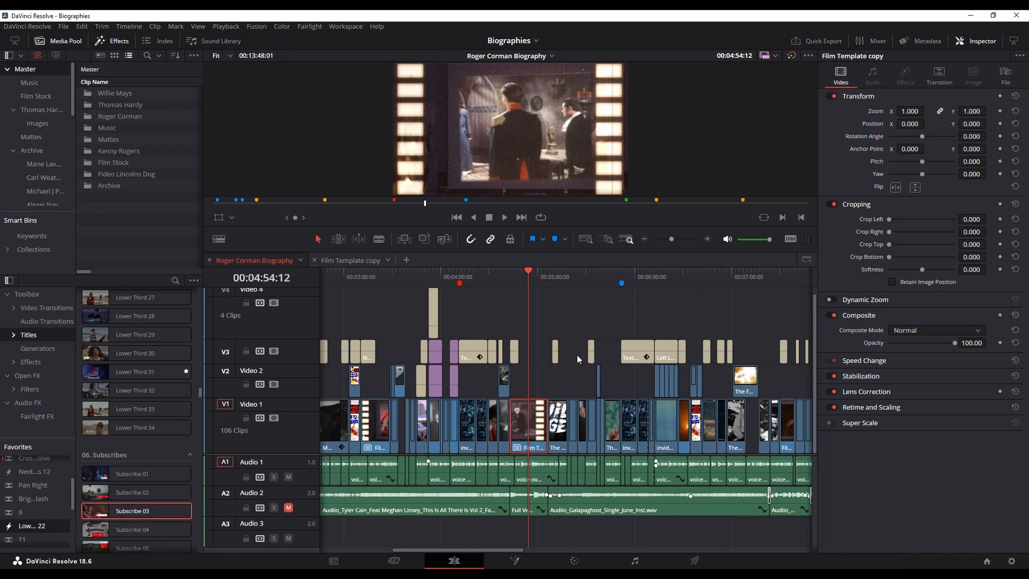
pyautogui.moveTo(634, 320)
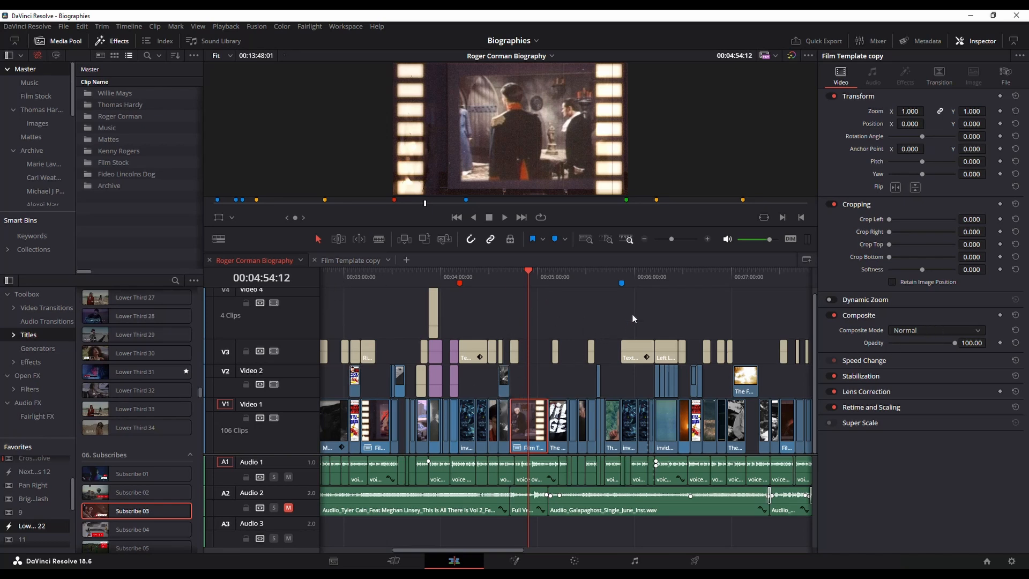